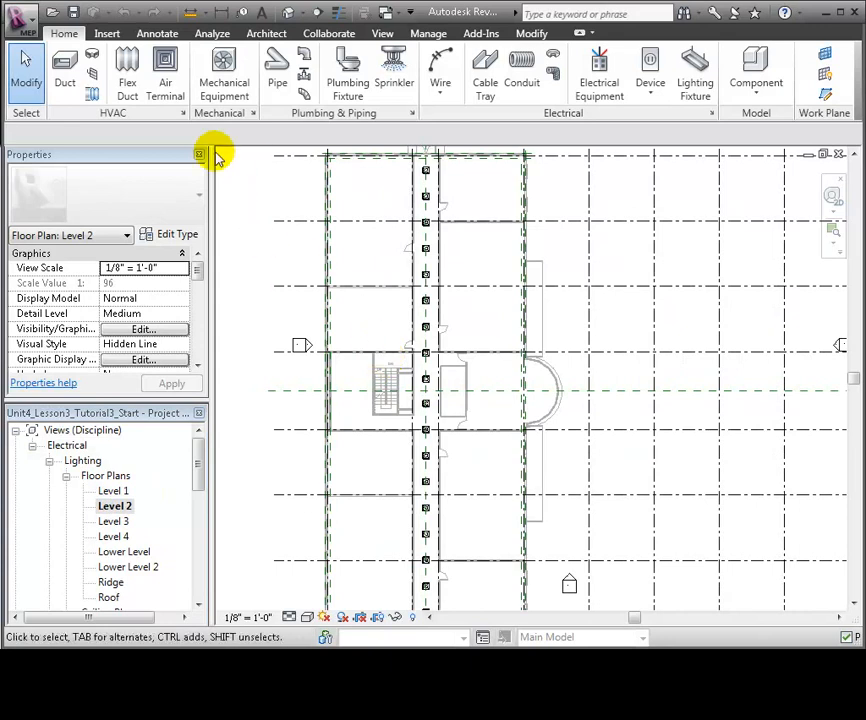
{"action": "mouse_move", "coordinate": [560, 65]}
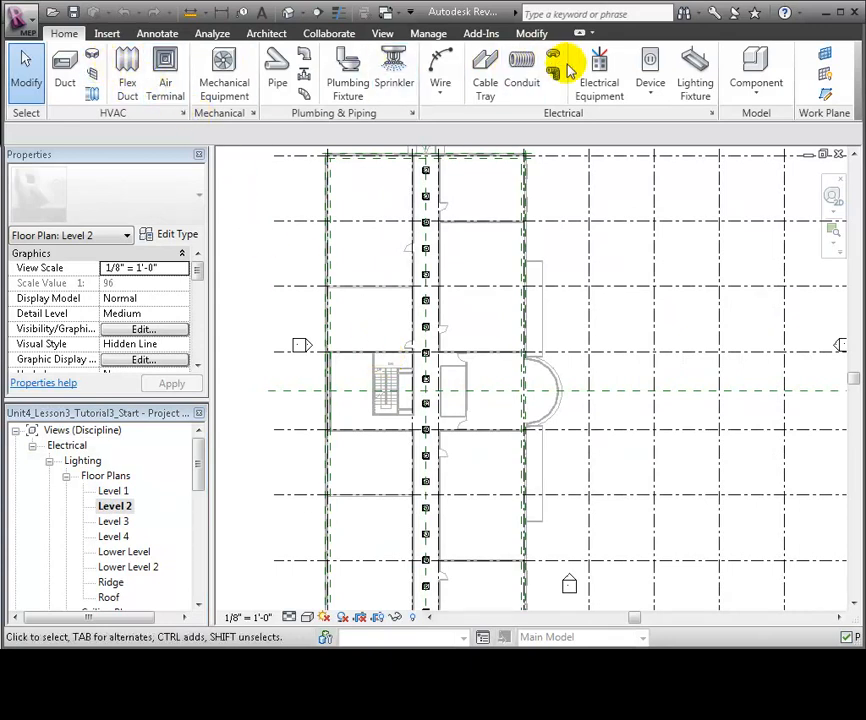
- Begin Electrical Equipment placement with the 208V MLO 100A lighting and appliance panelboard type
{"action": "left_click", "coordinate": [601, 73]}
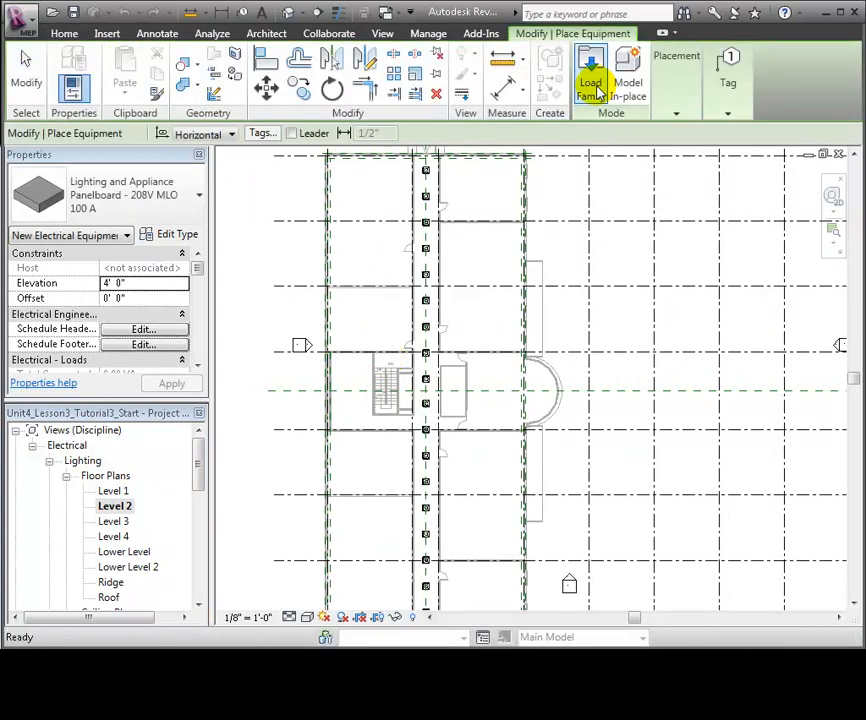
{"action": "left_click", "coordinate": [589, 80]}
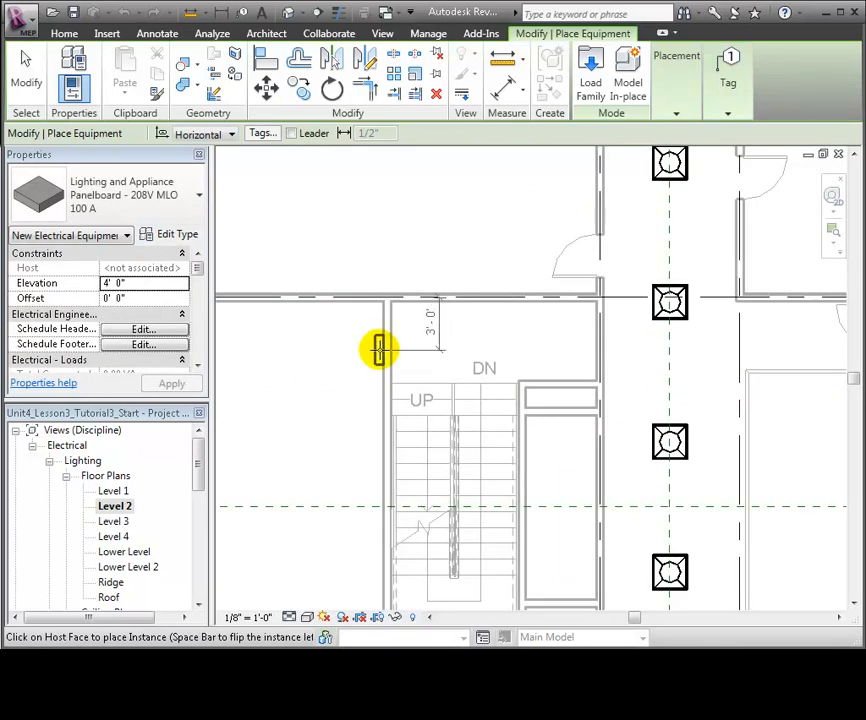
- Place the panelboard on the wall left of the stairs with a 120/208 Wye distribution system
{"action": "left_click", "coordinate": [379, 348]}
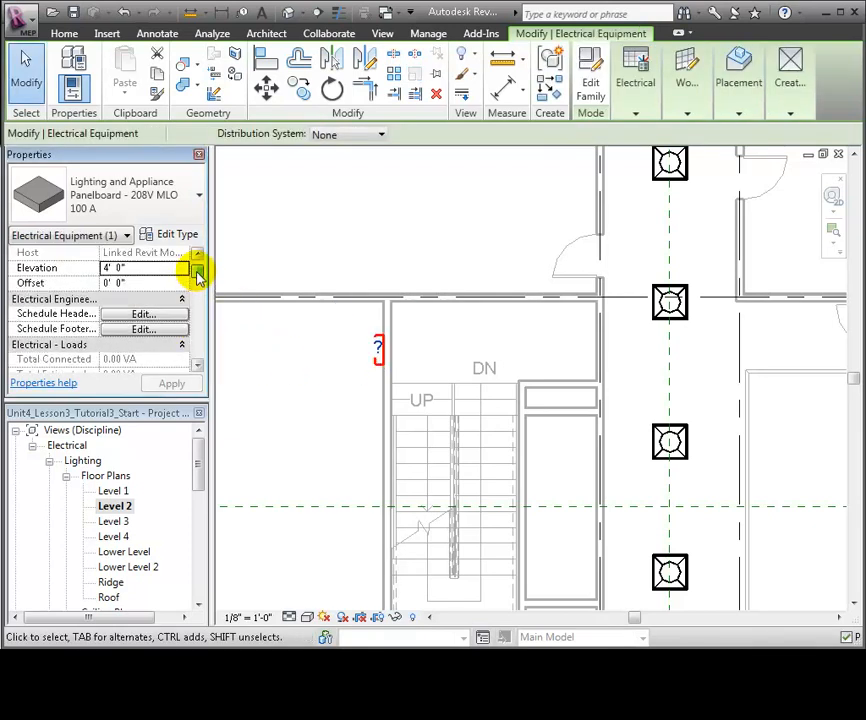
{"action": "left_click", "coordinate": [377, 134]}
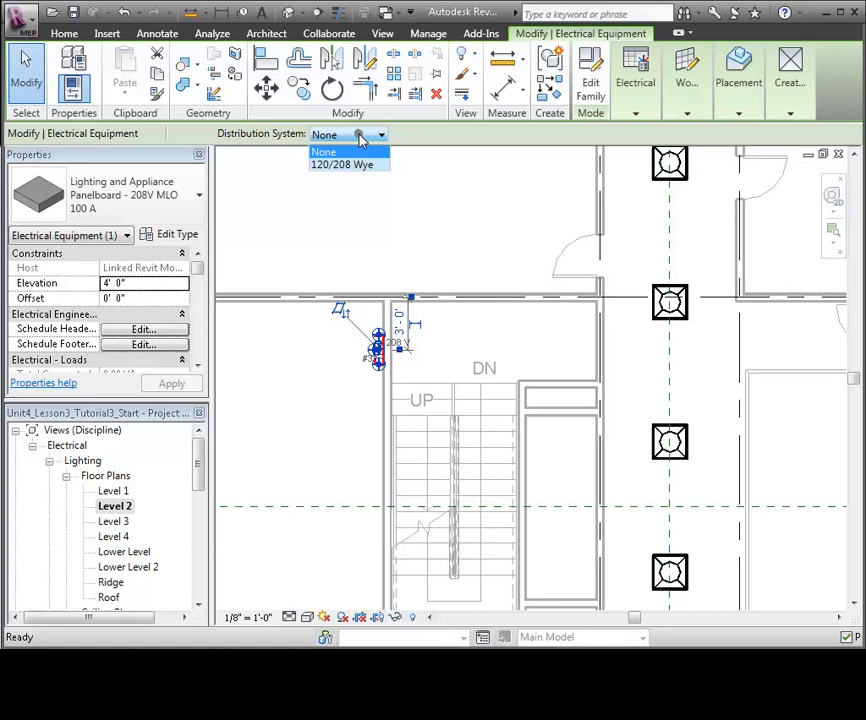
{"action": "left_click", "coordinate": [348, 164]}
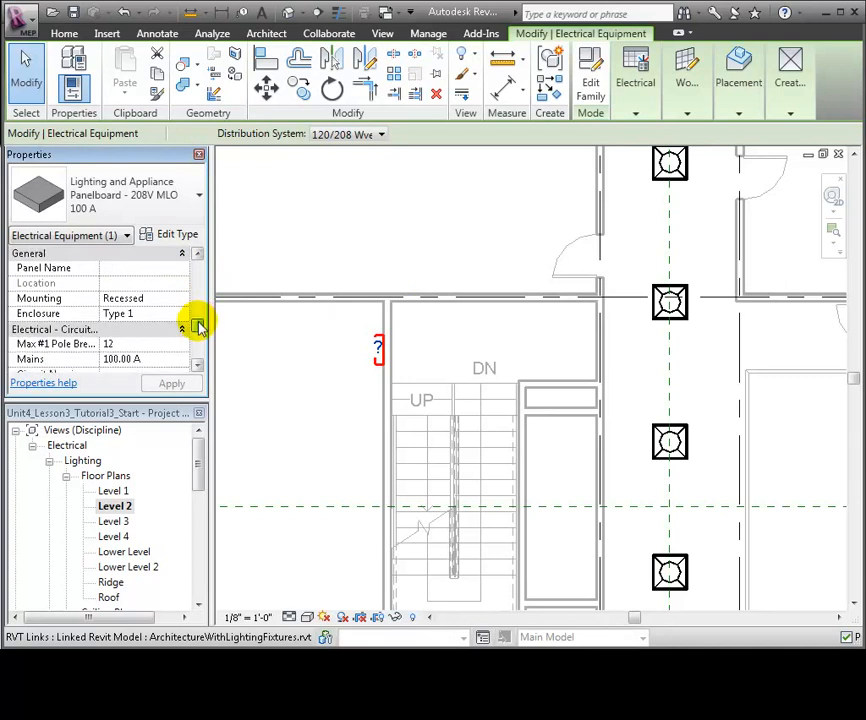
{"action": "scroll", "scroll_direction": "down", "scroll_amount": 3}
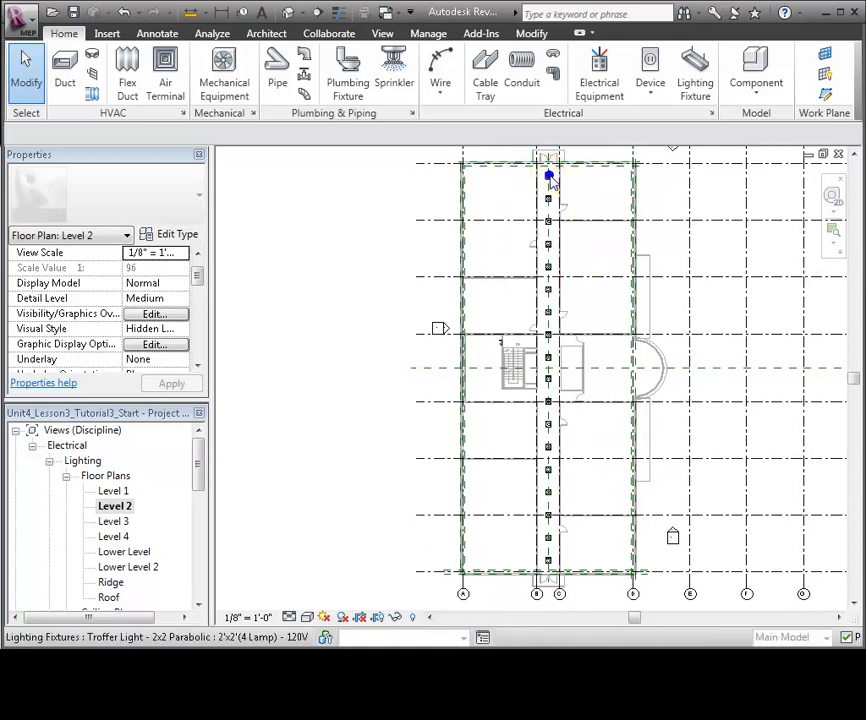
- Select all corridor troffer instances and create a Power circuit joining them
{"action": "right_click", "coordinate": [548, 176]}
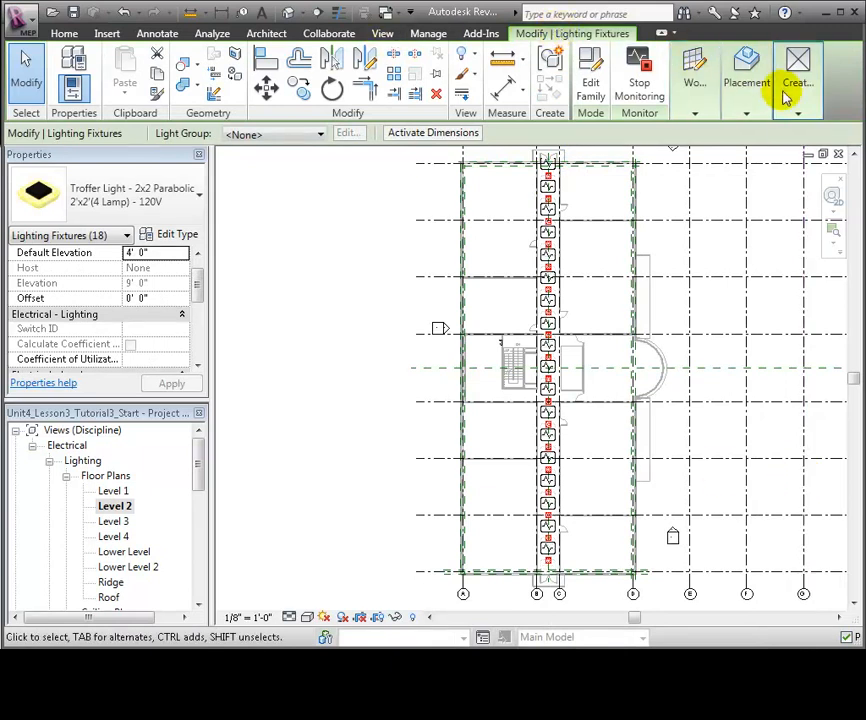
{"action": "left_click", "coordinate": [799, 82]}
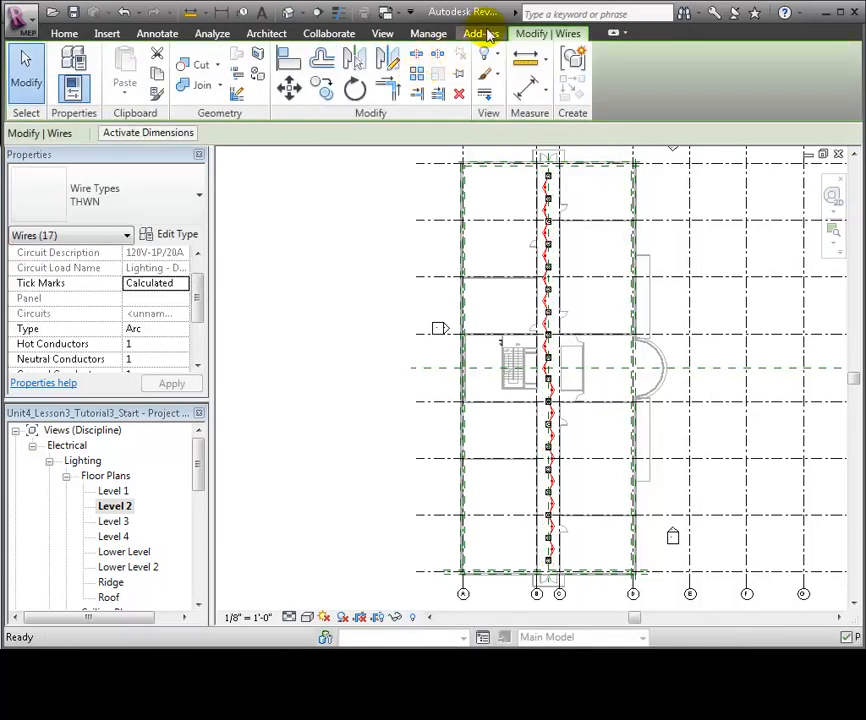
- Select a circuited corridor light and assign the lighting circuit to the new panelboard
{"action": "left_click", "coordinate": [545, 202]}
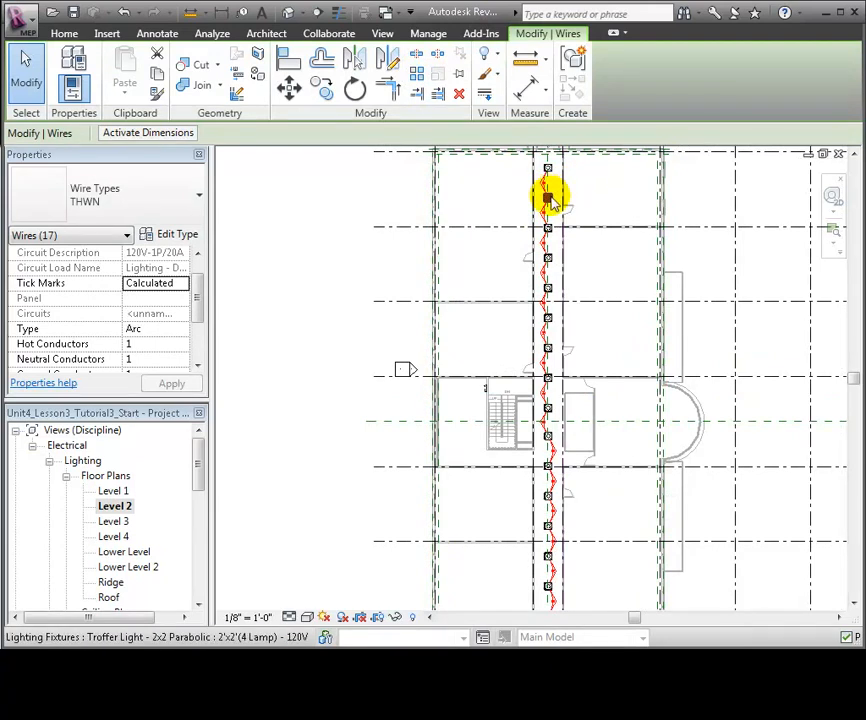
{"action": "left_click", "coordinate": [548, 197]}
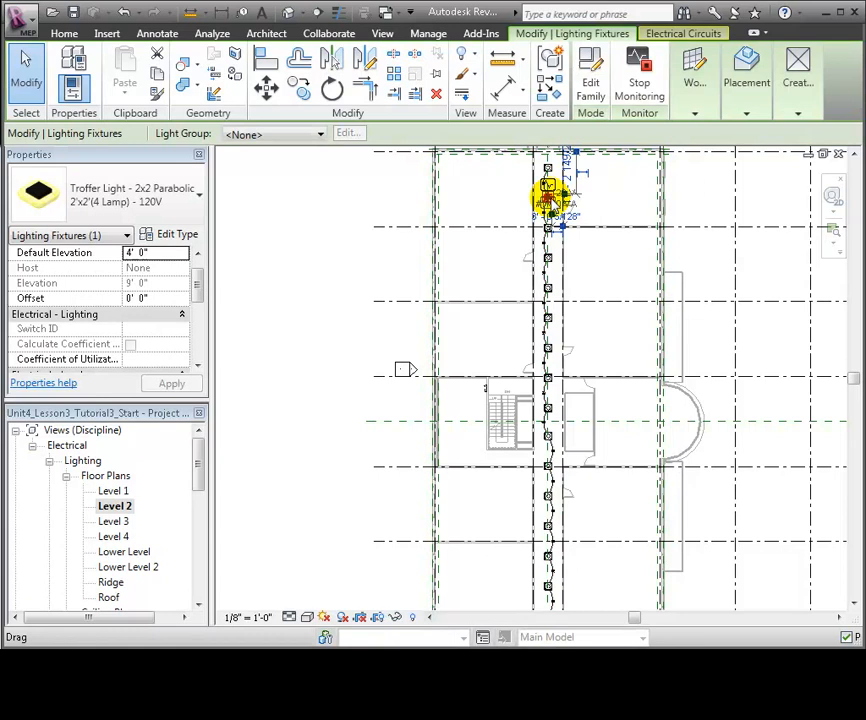
{"action": "left_click", "coordinate": [707, 33]}
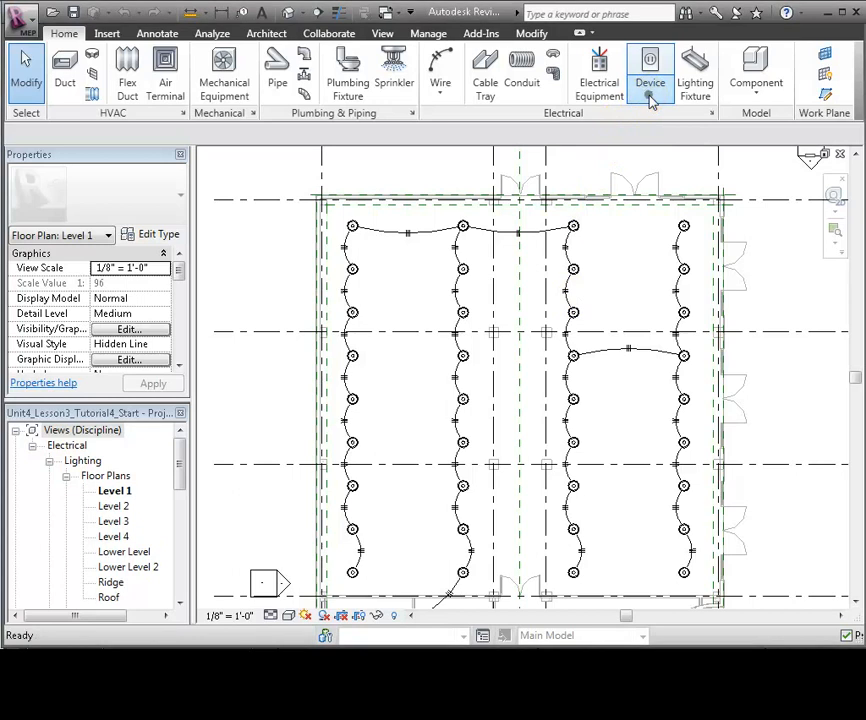
- Start a Lighting device on Level 1 using the Lighting Switches: Single Pole type
{"action": "left_click", "coordinate": [648, 60]}
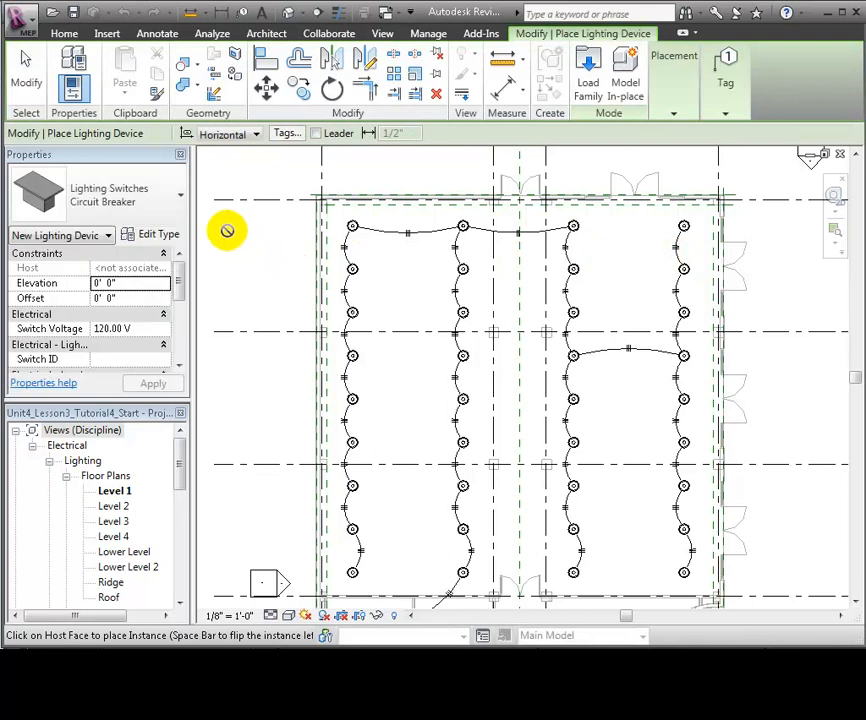
{"action": "left_click", "coordinate": [178, 194]}
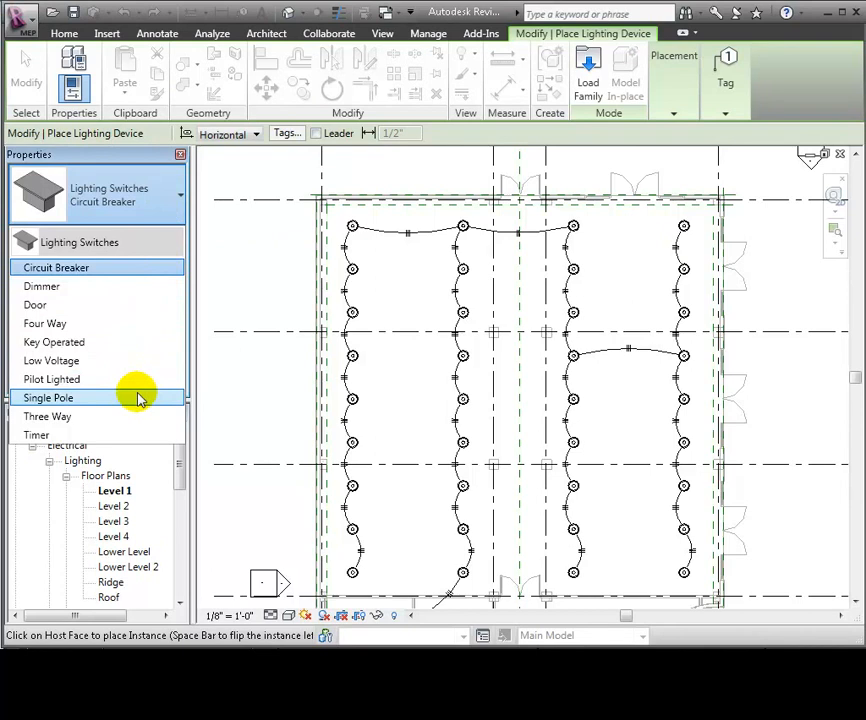
{"action": "left_click", "coordinate": [47, 397]}
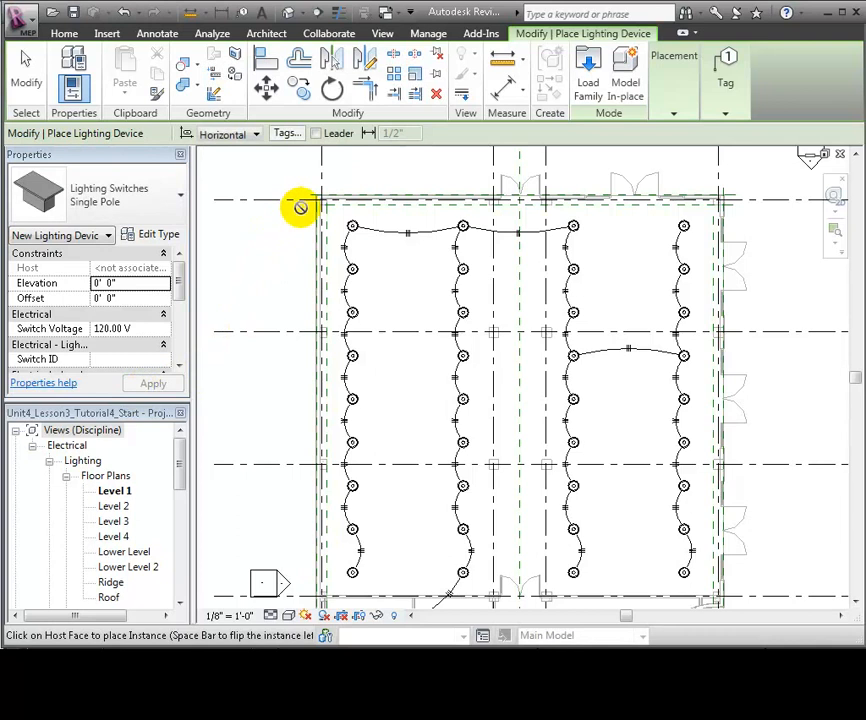
- Set the switch Elevation property to 4' 6" and zoom to the bottom of the light rows
{"action": "left_click", "coordinate": [673, 118]}
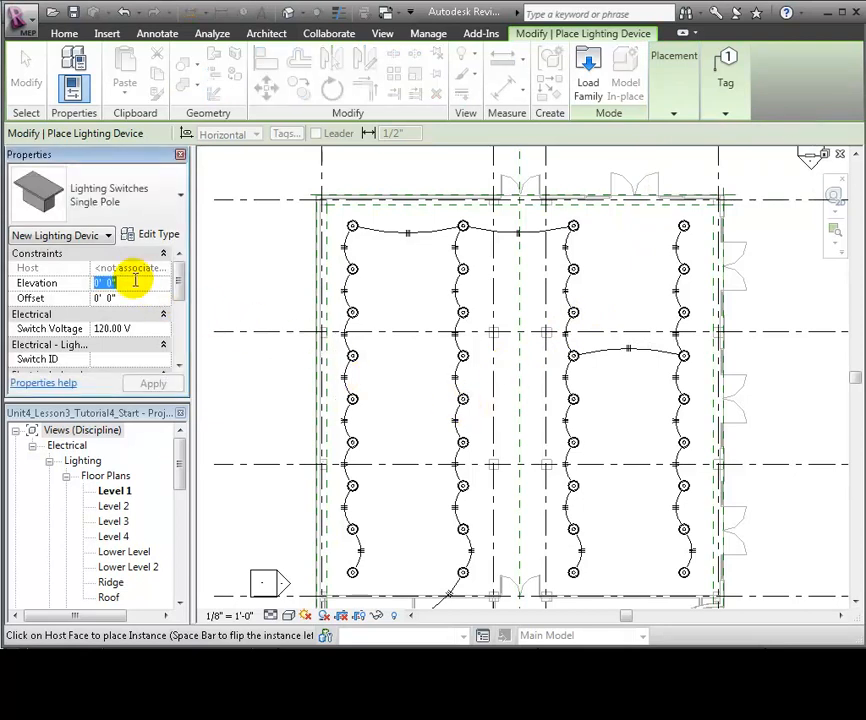
{"action": "type", "text": "4' 6\""}
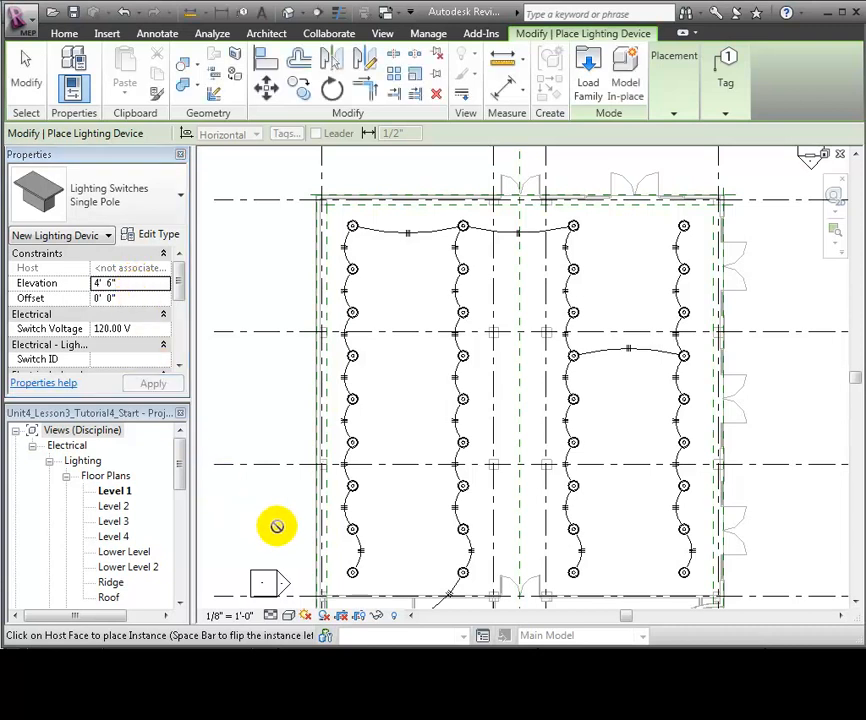
{"action": "mouse_move", "coordinate": [444, 570]}
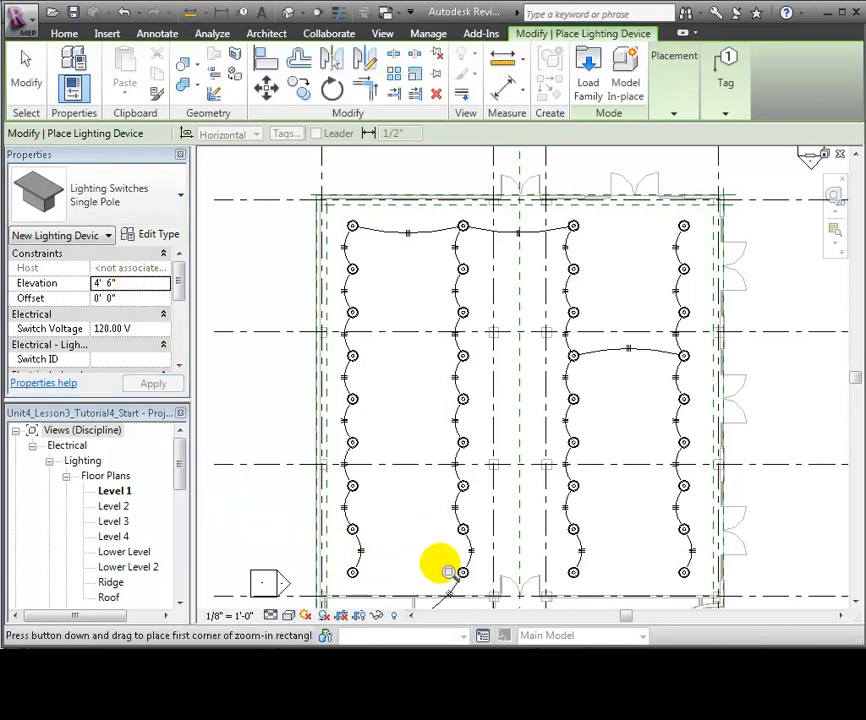
{"action": "left_click_drag", "start_coordinate": [448, 571], "coordinate": [527, 611]}
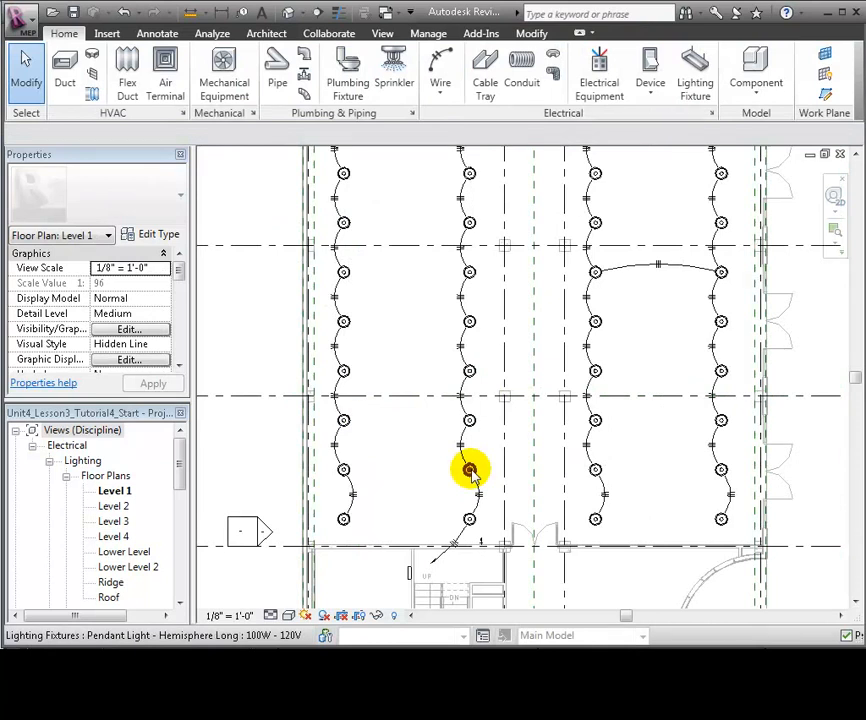
- Select all pendant lights, create a Switch system, and assign the wall switch to it
{"action": "right_click", "coordinate": [467, 470]}
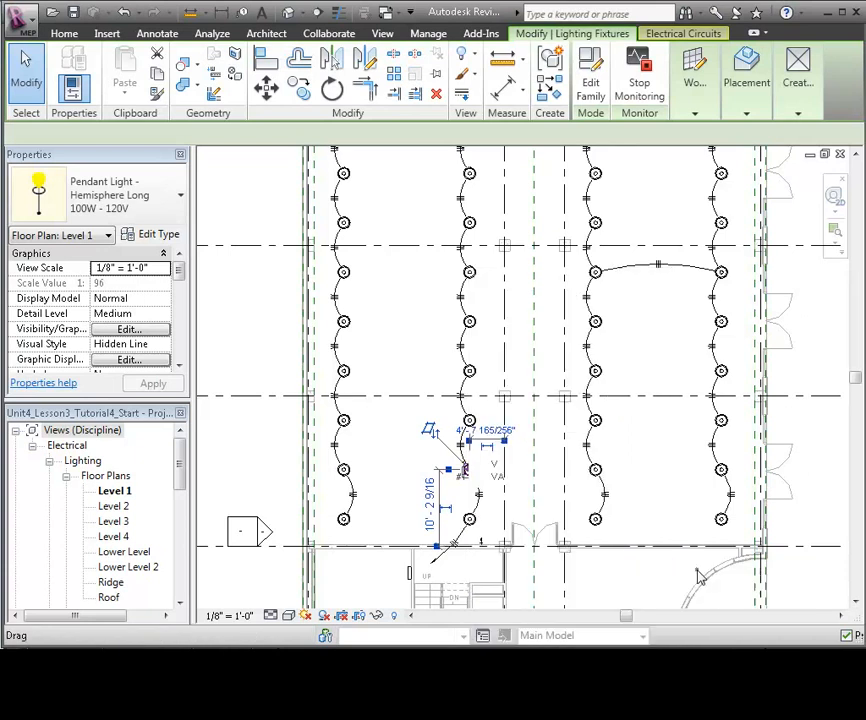
{"action": "left_click", "coordinate": [715, 248]}
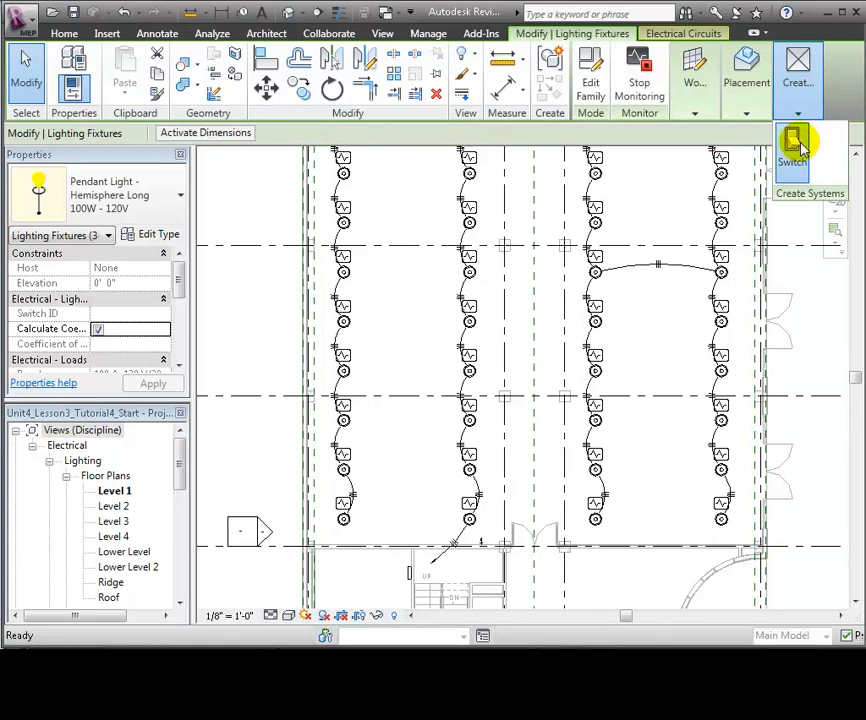
{"action": "left_click", "coordinate": [794, 145]}
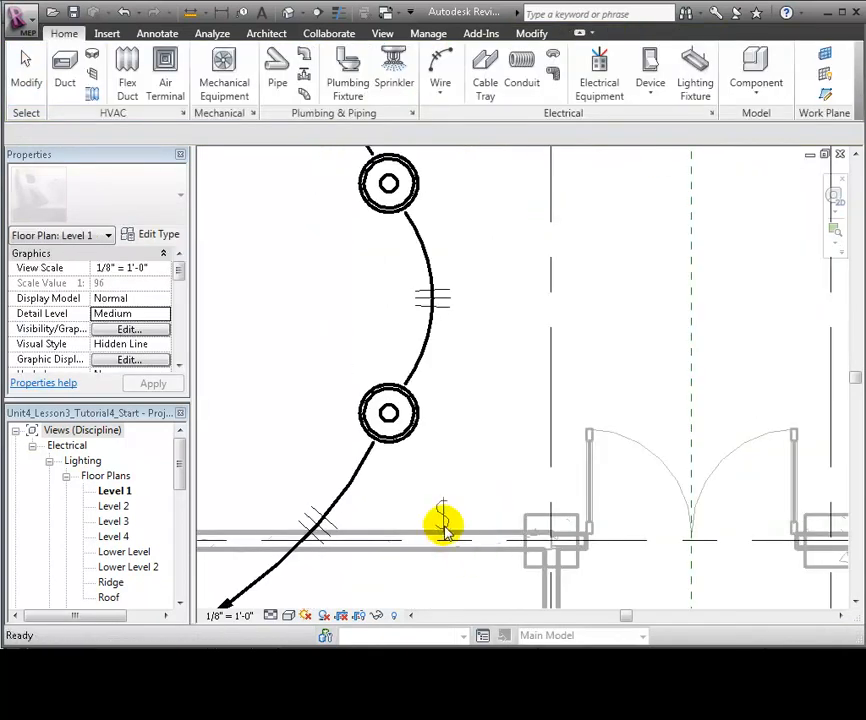
{"action": "left_click", "coordinate": [440, 525]}
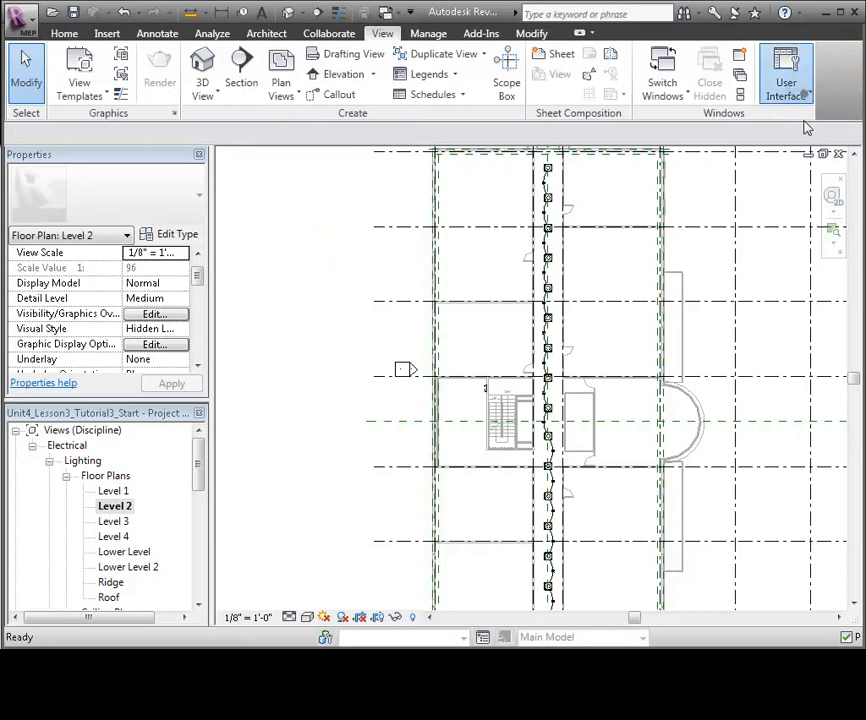
- Show the System Browser and expand Electrical > Power to reveal the panel's 1440 VA lighting circuit
{"action": "left_click", "coordinate": [784, 75]}
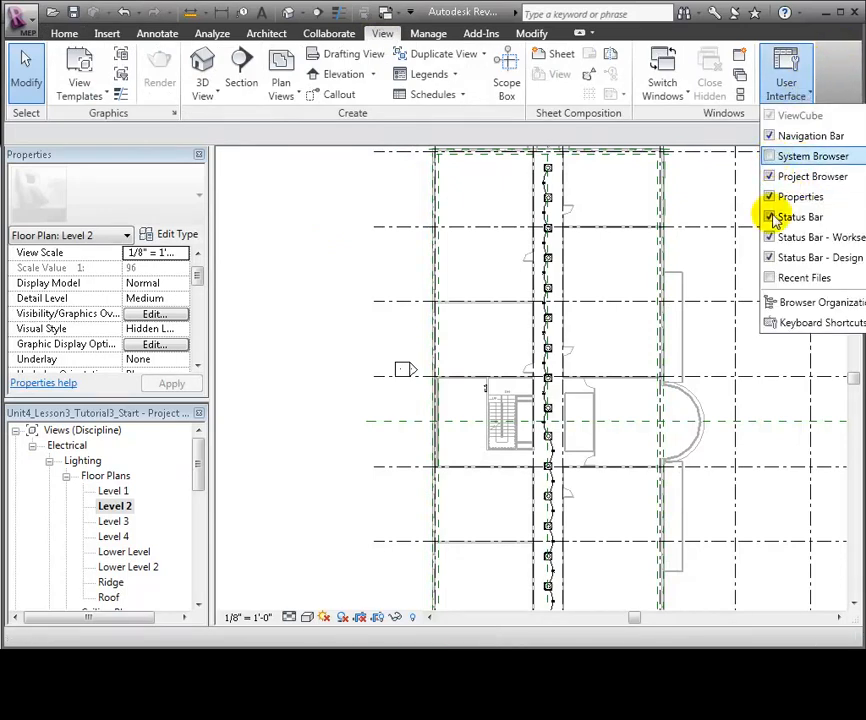
{"action": "left_click", "coordinate": [811, 155]}
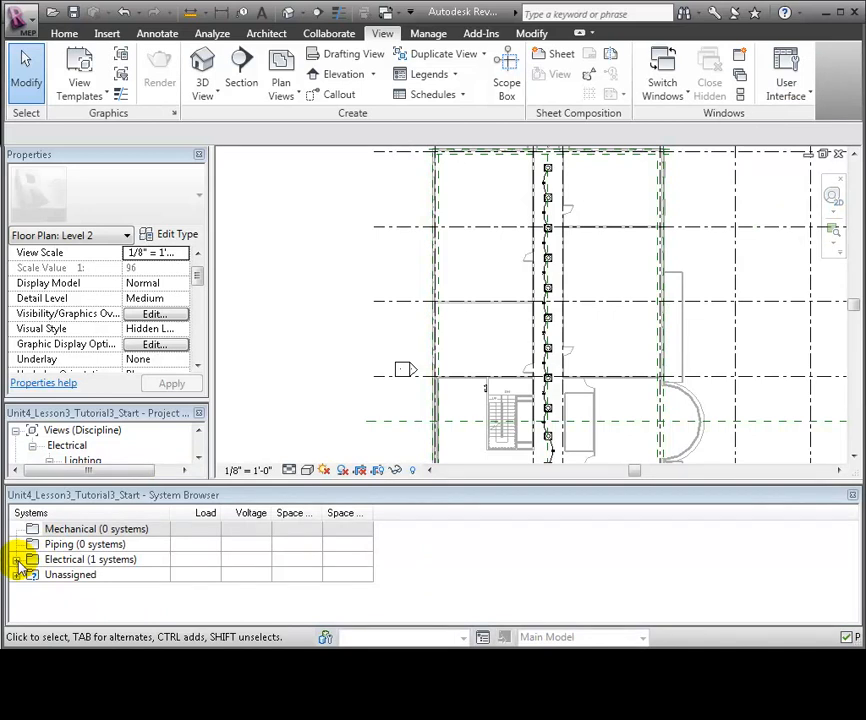
{"action": "left_click", "coordinate": [22, 560]}
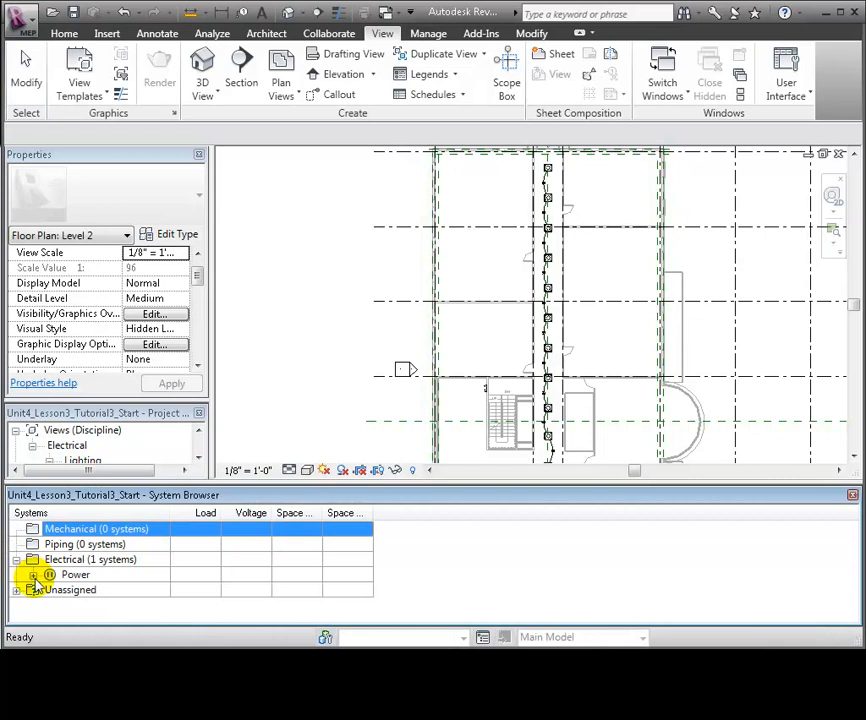
{"action": "left_click", "coordinate": [35, 575]}
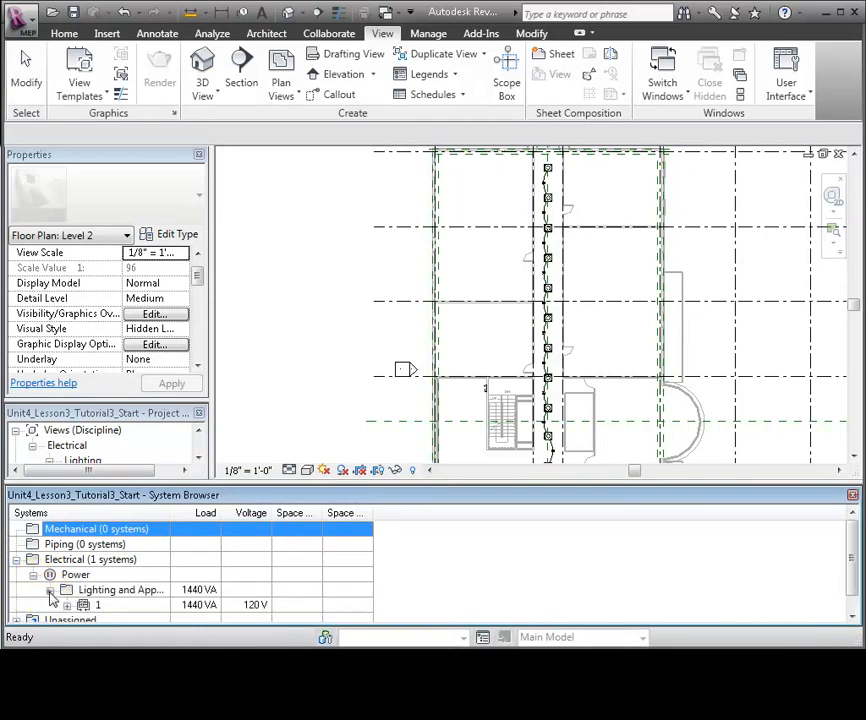